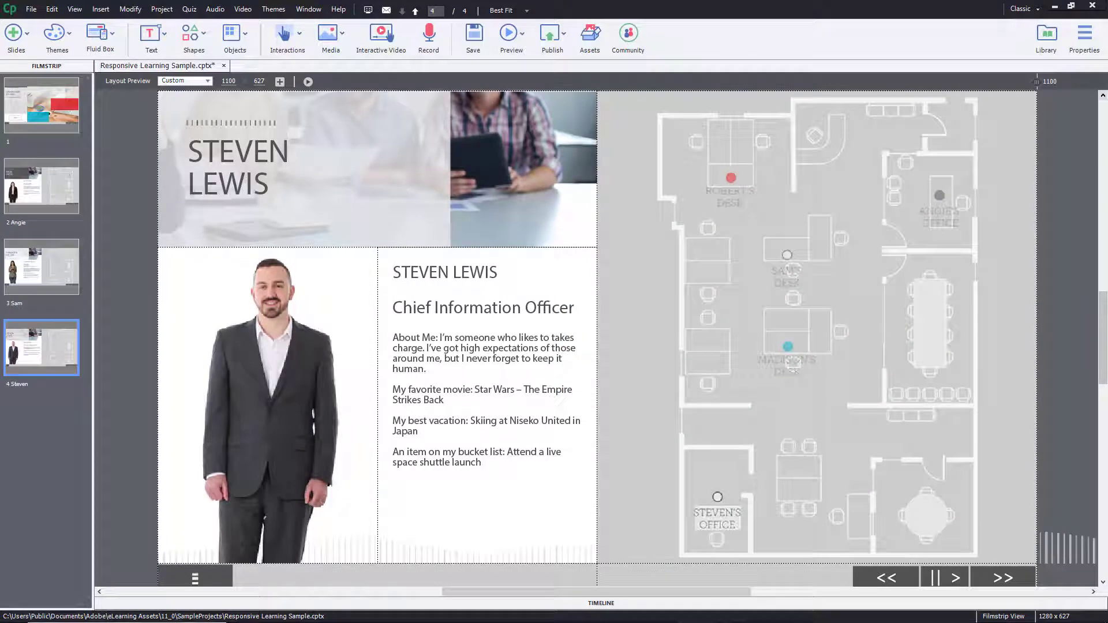
# Show the Preview menu's options, including Preview in SCORM Cloud.
pyautogui.click(511, 32)
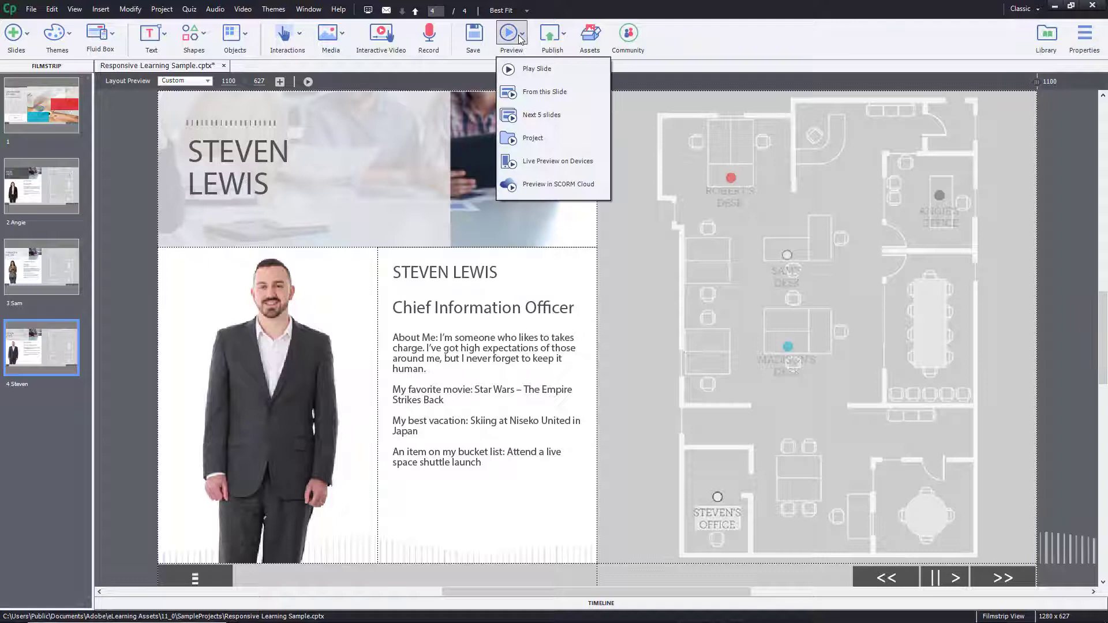
pyautogui.moveTo(561, 186)
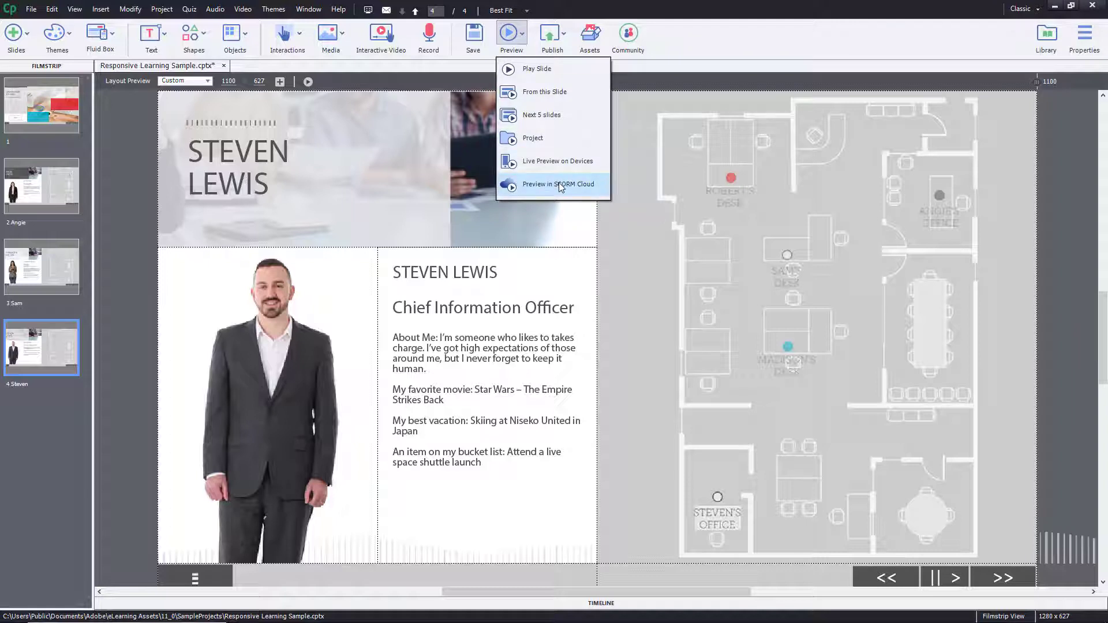
# Start a SCORM Cloud preview so the project uploads to SCORM Cloud.
pyautogui.click(558, 184)
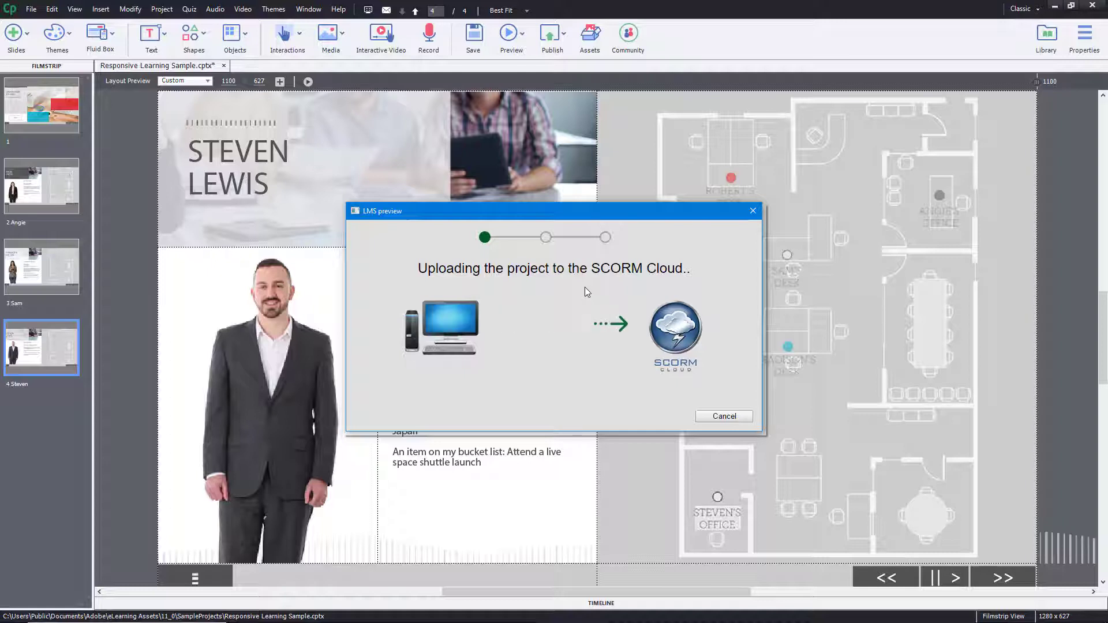
pyautogui.moveTo(512, 251)
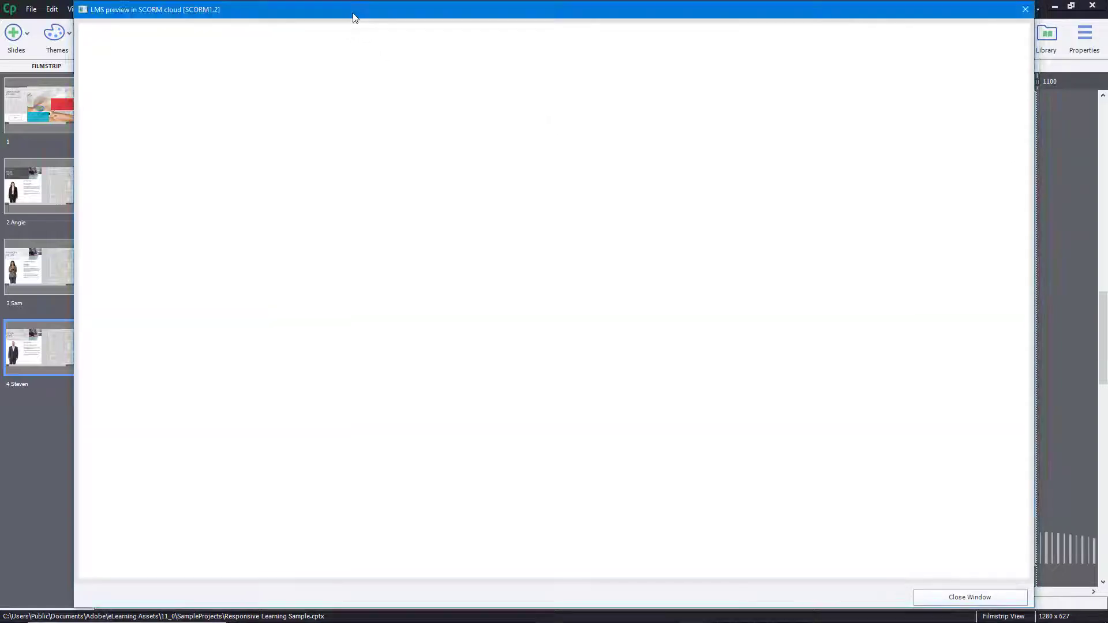
pyautogui.moveTo(321, 106)
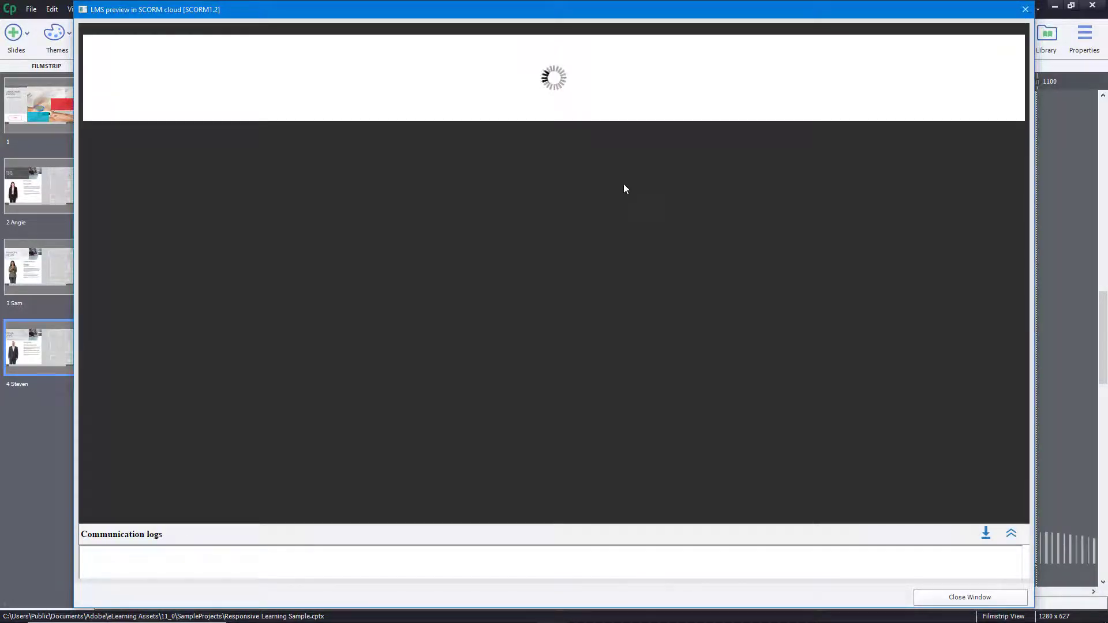
pyautogui.moveTo(660, 190)
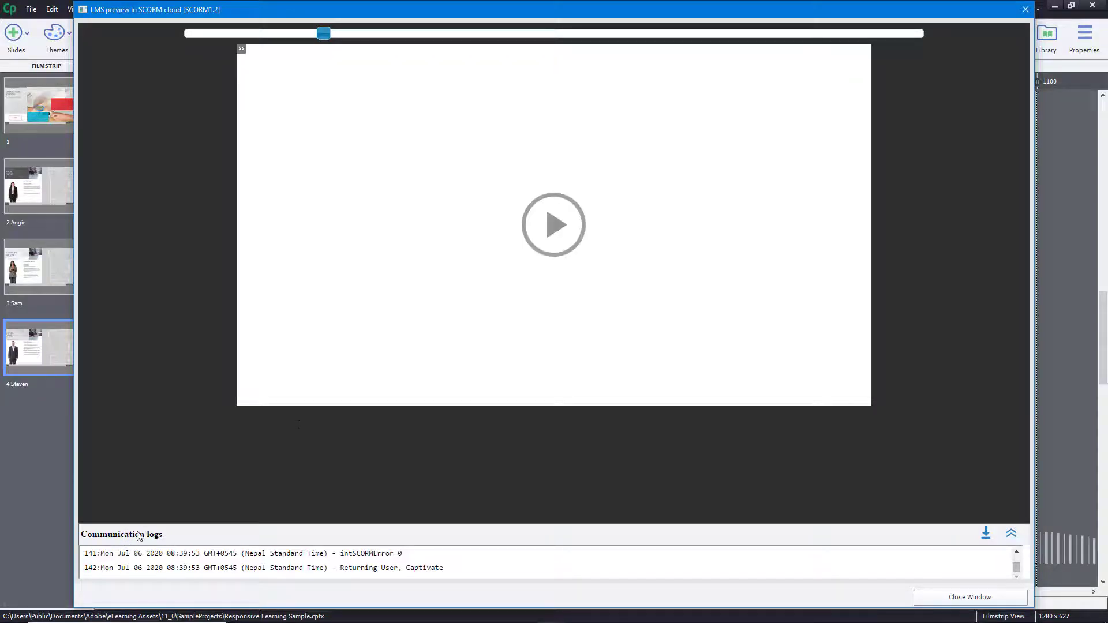
# Play the course in the SCORM Cloud LMS preview and advance through its slides.
pyautogui.click(554, 226)
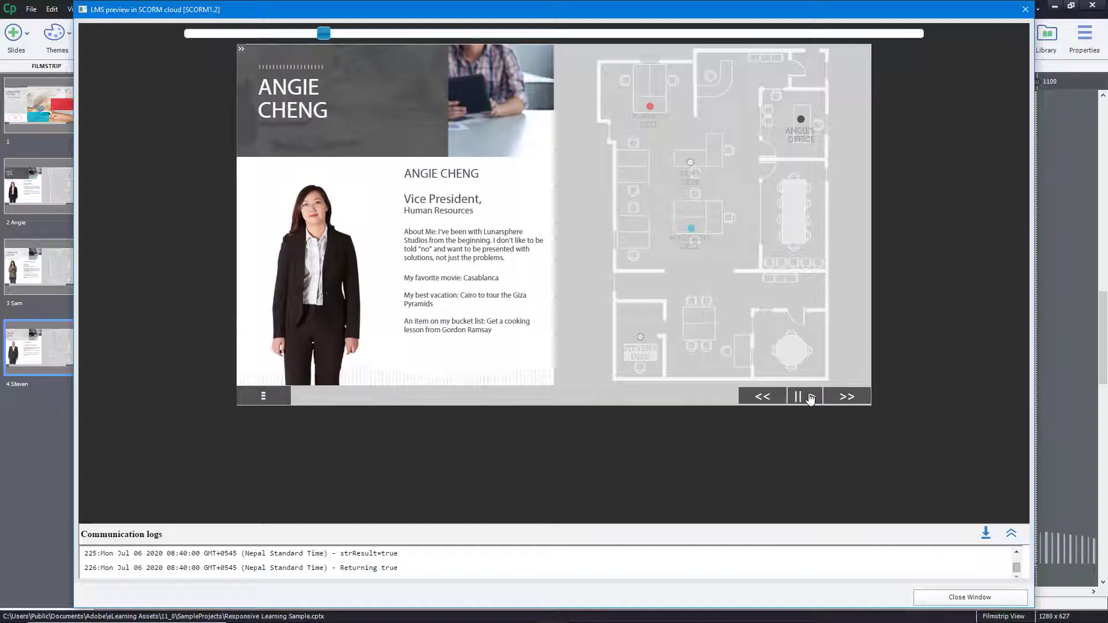
pyautogui.click(847, 397)
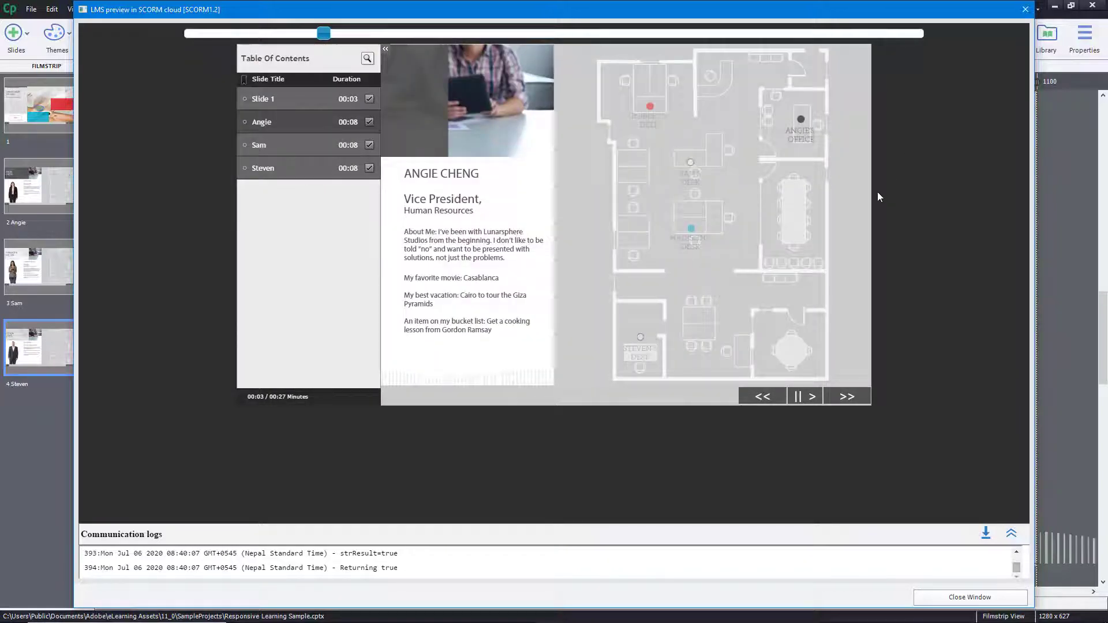
pyautogui.moveTo(281, 154)
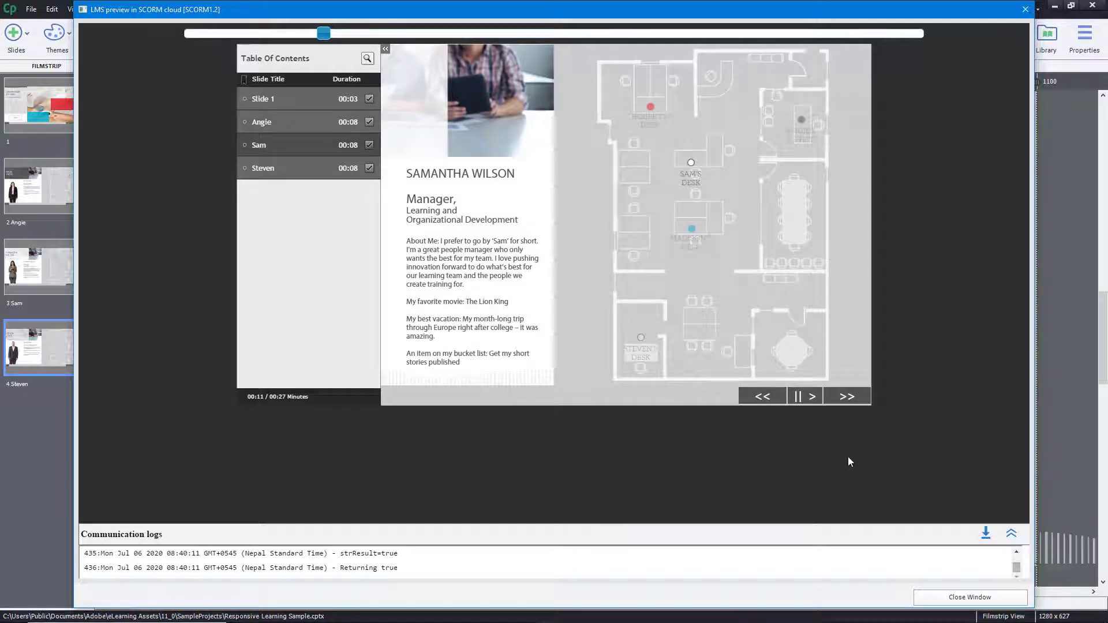
pyautogui.moveTo(986, 533)
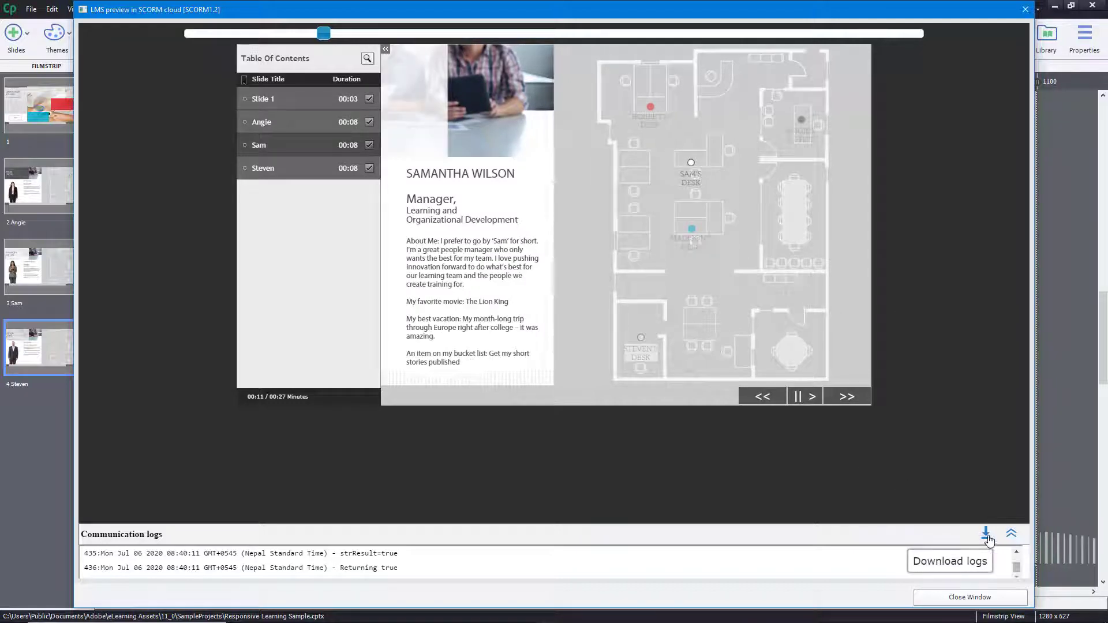
# Download the communication logs and save them to the desktop as DebugLogs.log.
pyautogui.click(1011, 533)
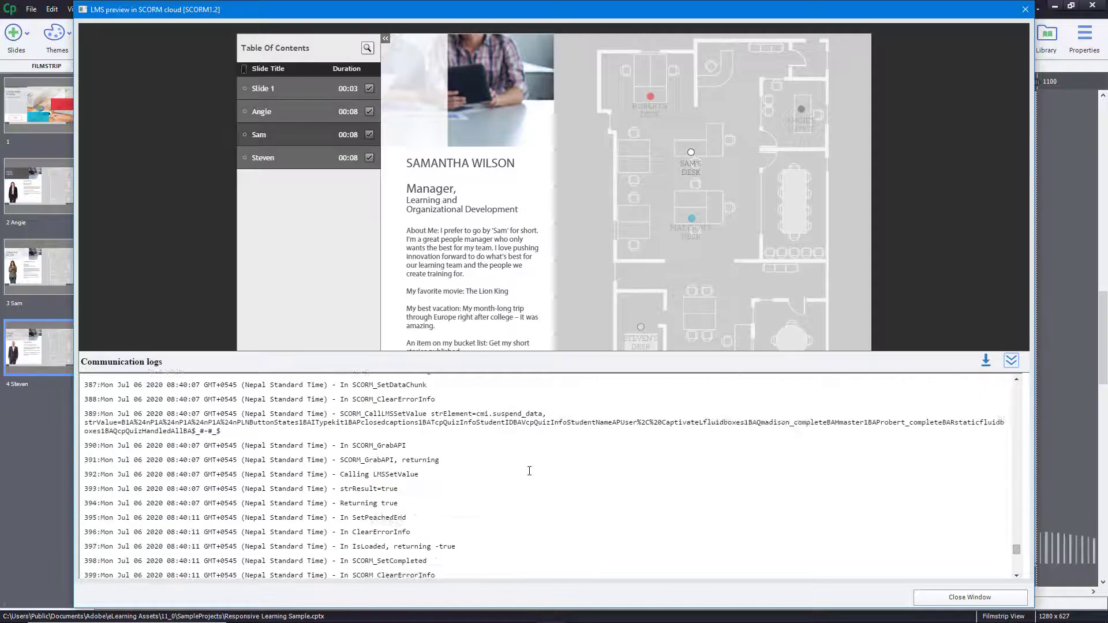
pyautogui.click(986, 360)
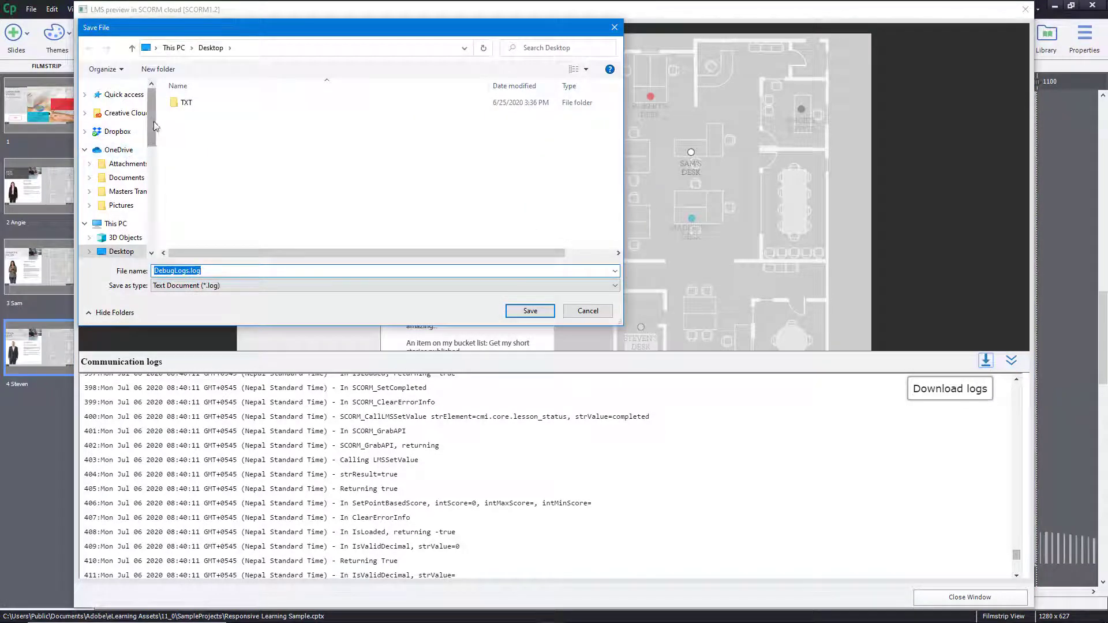
pyautogui.moveTo(492, 305)
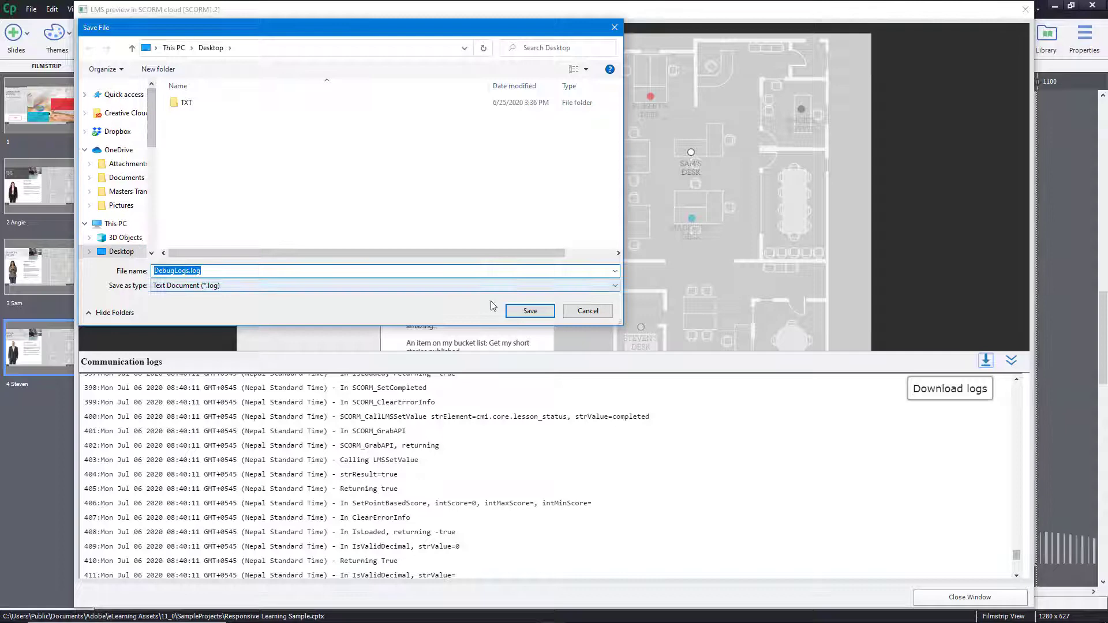
pyautogui.click(588, 311)
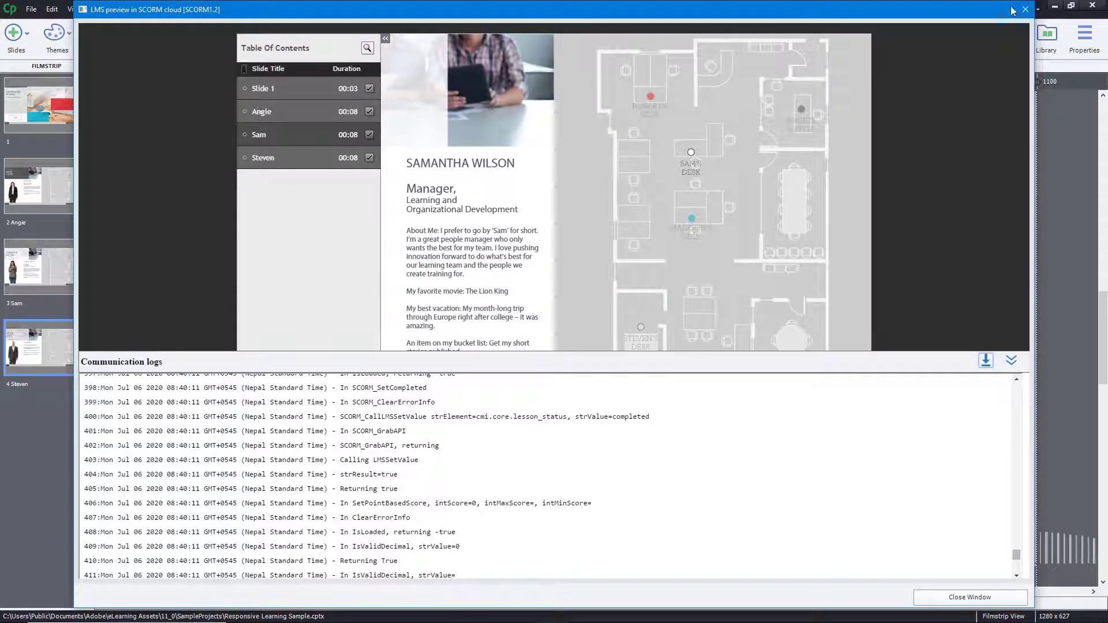
# Close the SCORM Cloud preview and view the SCORM 1.2 results report.
pyautogui.click(1024, 9)
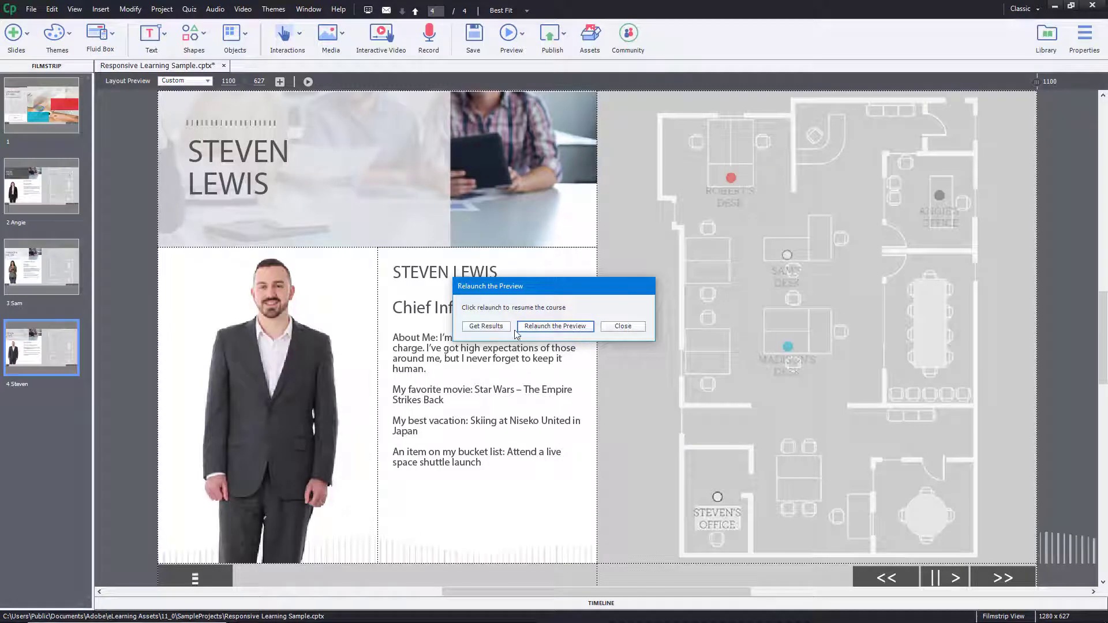
pyautogui.click(486, 326)
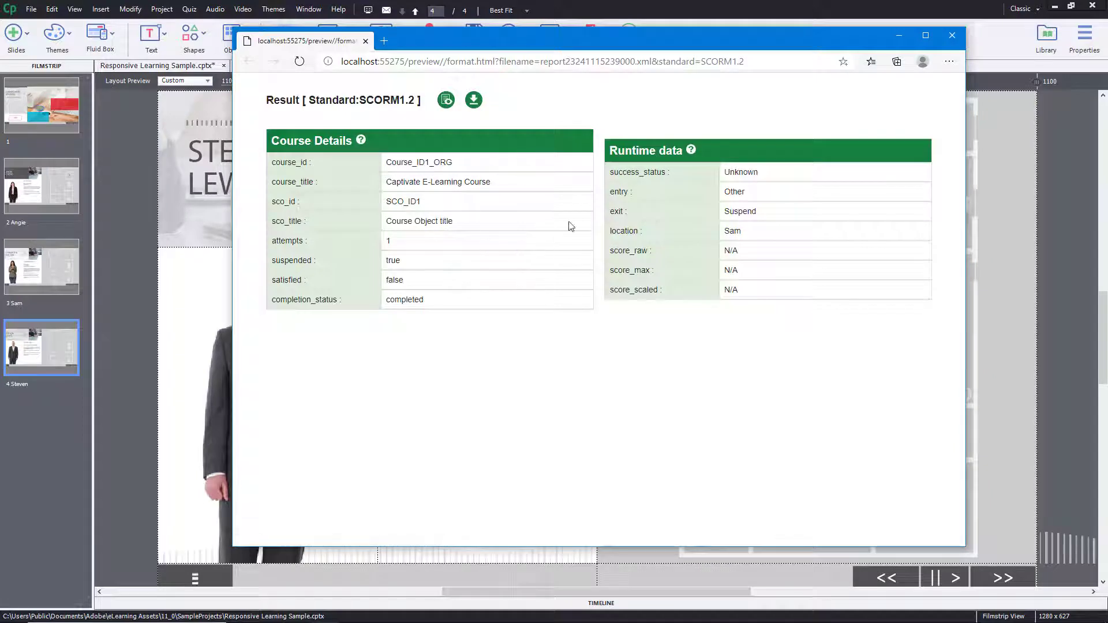
pyautogui.moveTo(340, 169)
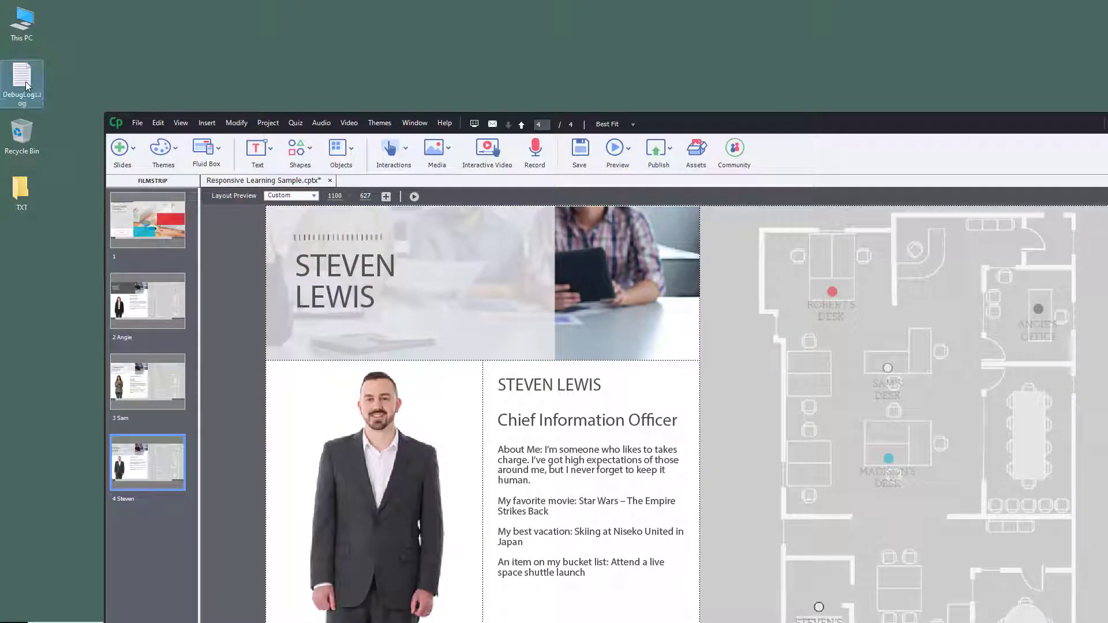
# Open the saved DebugLogs.log file from the desktop.
pyautogui.doubleClick(22, 74)
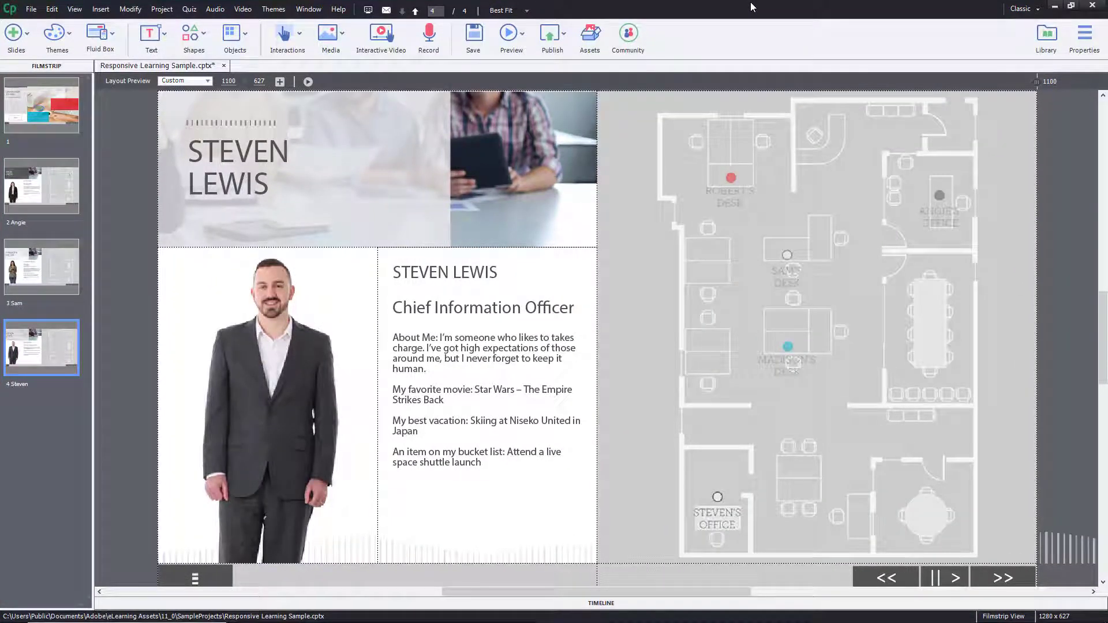
pyautogui.moveTo(723, 94)
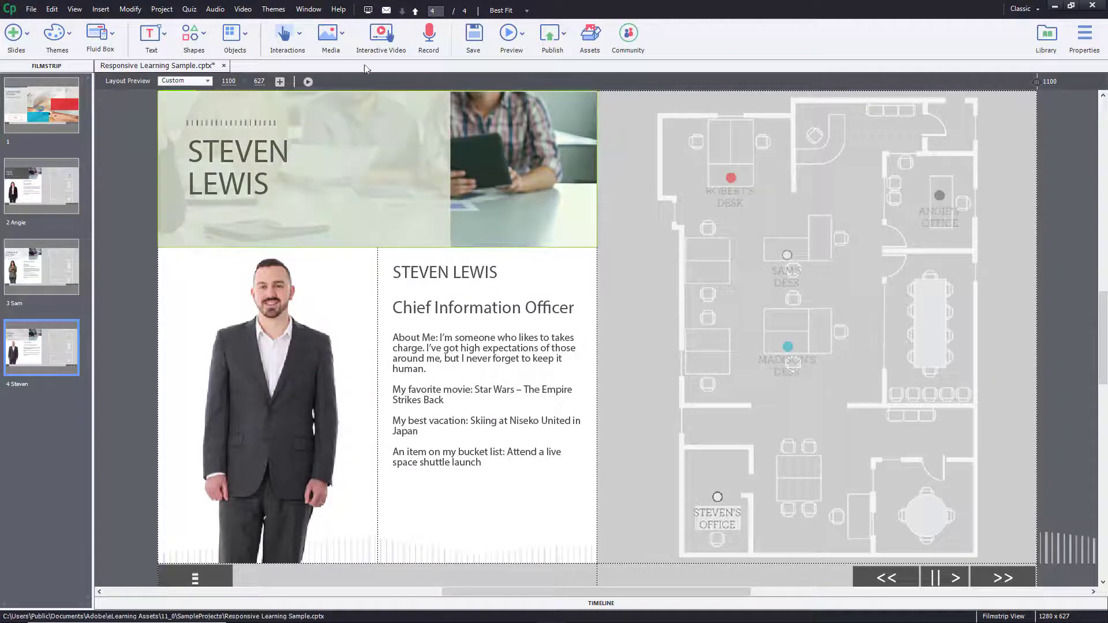
pyautogui.click(508, 32)
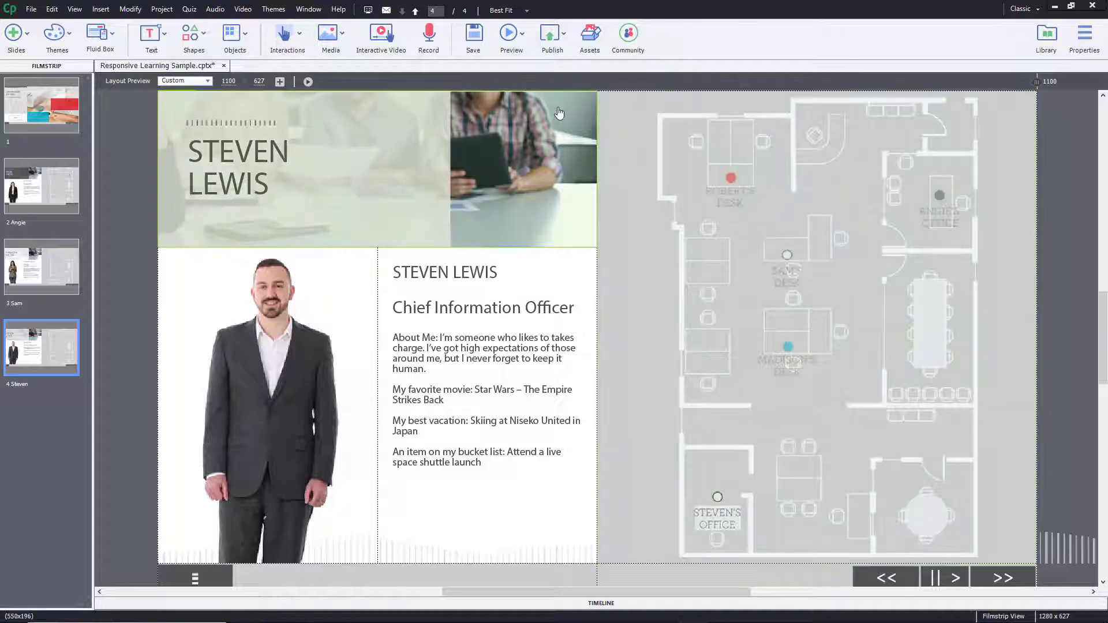
pyautogui.moveTo(559, 111)
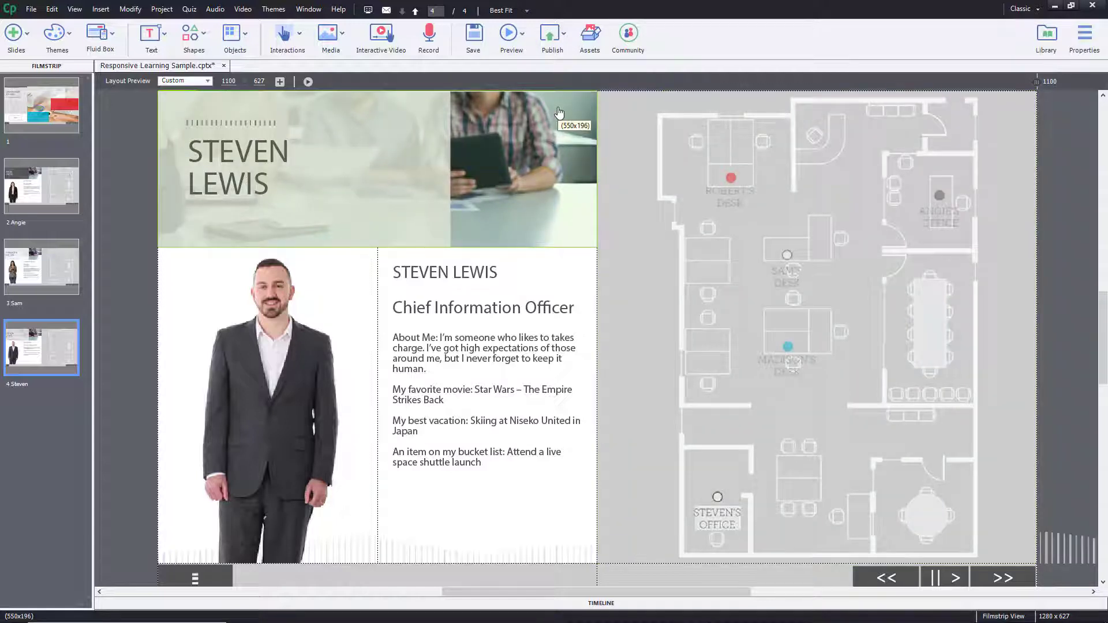